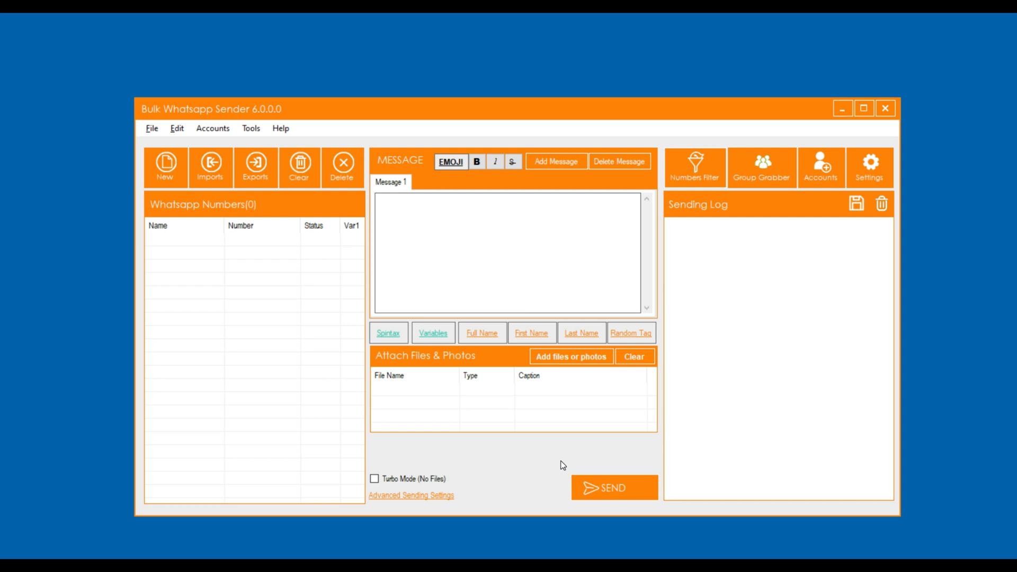
- Bring up the Numbers Filter window with its number lists still empty
{"action": "left_click", "coordinate": [694, 167]}
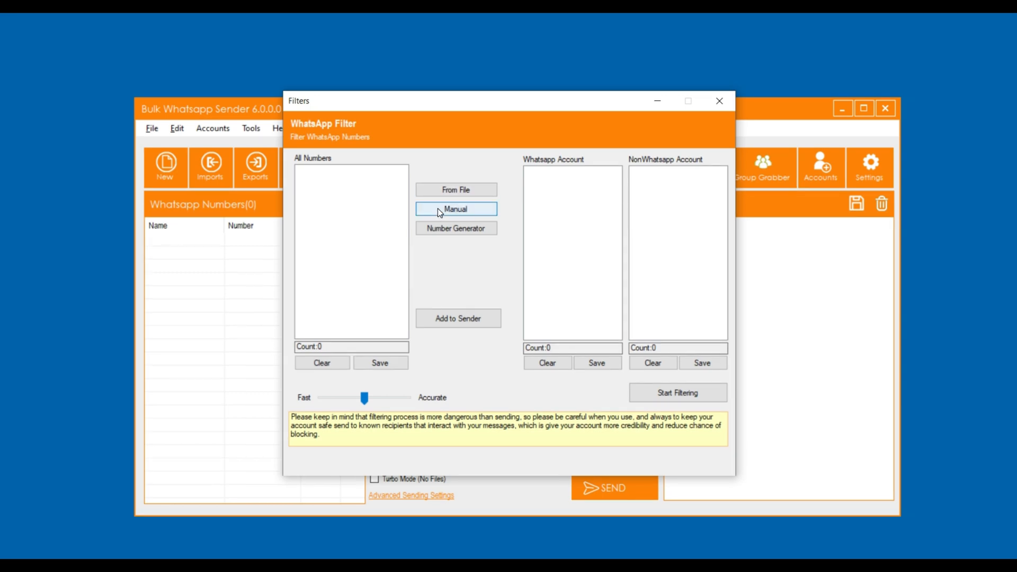
- Manually paste nine phone numbers so the All Numbers list counts 9
{"action": "left_click", "coordinate": [456, 209]}
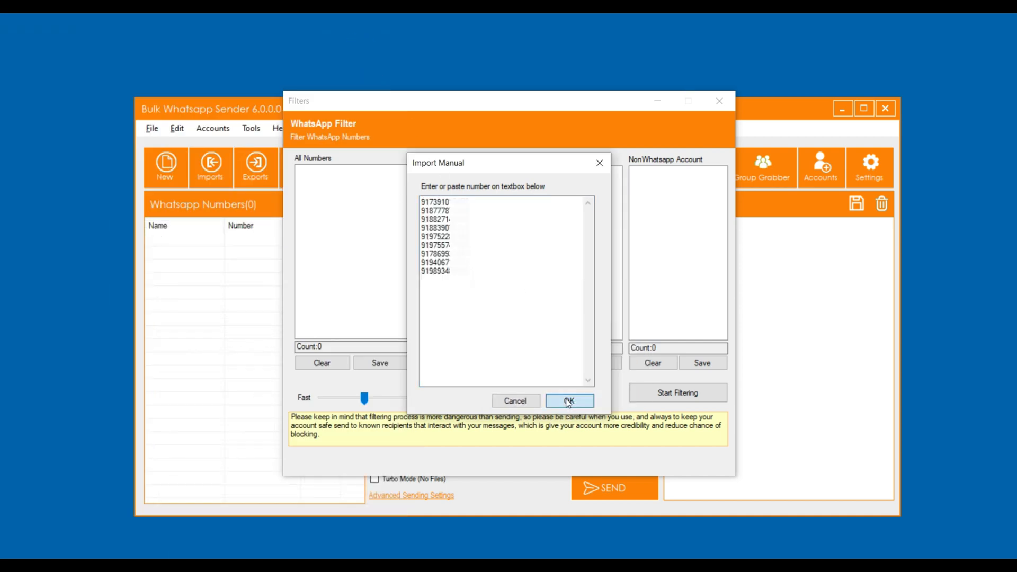
{"action": "left_click", "coordinate": [570, 400]}
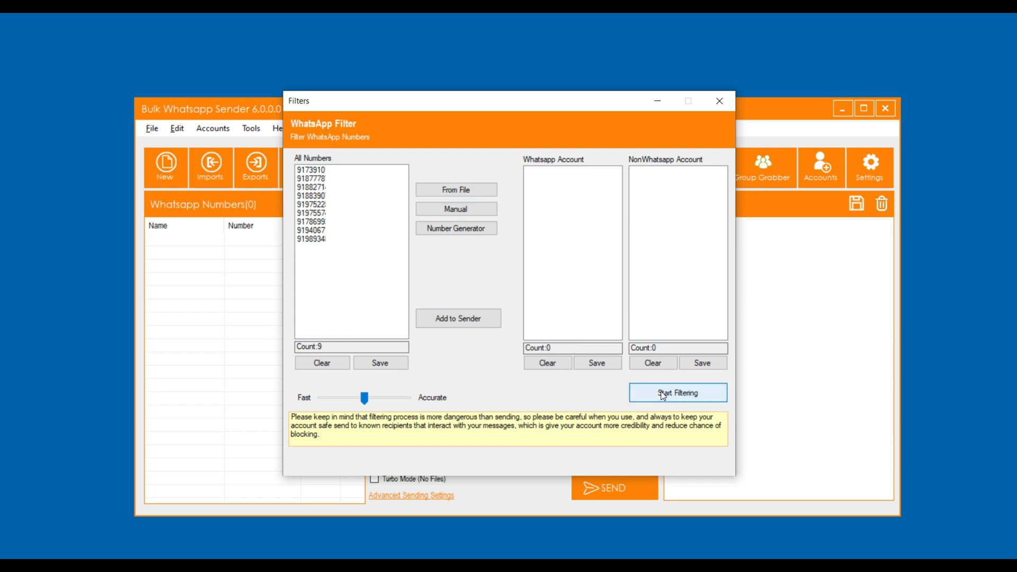
- Run Start Filtering until the numbers split into 4 WhatsApp and 5 non-WhatsApp accounts
{"action": "left_click", "coordinate": [677, 392]}
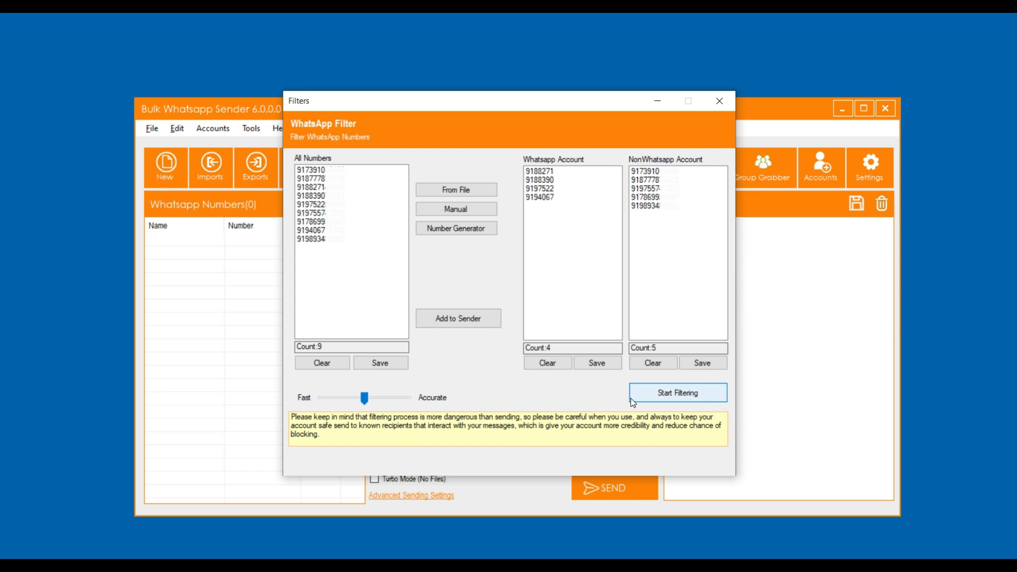
{"action": "left_click", "coordinate": [677, 392]}
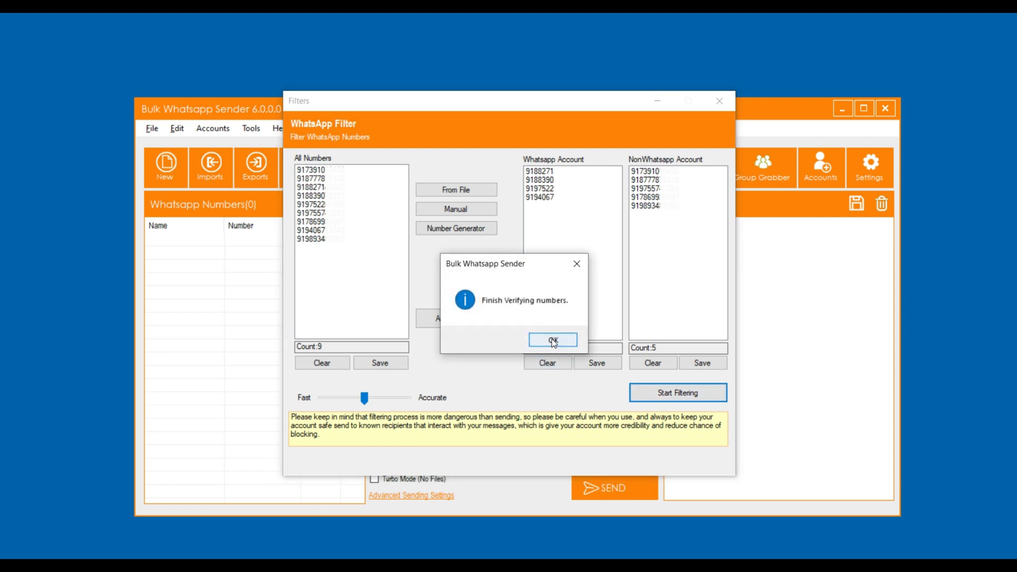
- Save the four WhatsApp-account numbers as a text file named 'Filter Number' in Downloads
{"action": "left_click", "coordinate": [551, 341]}
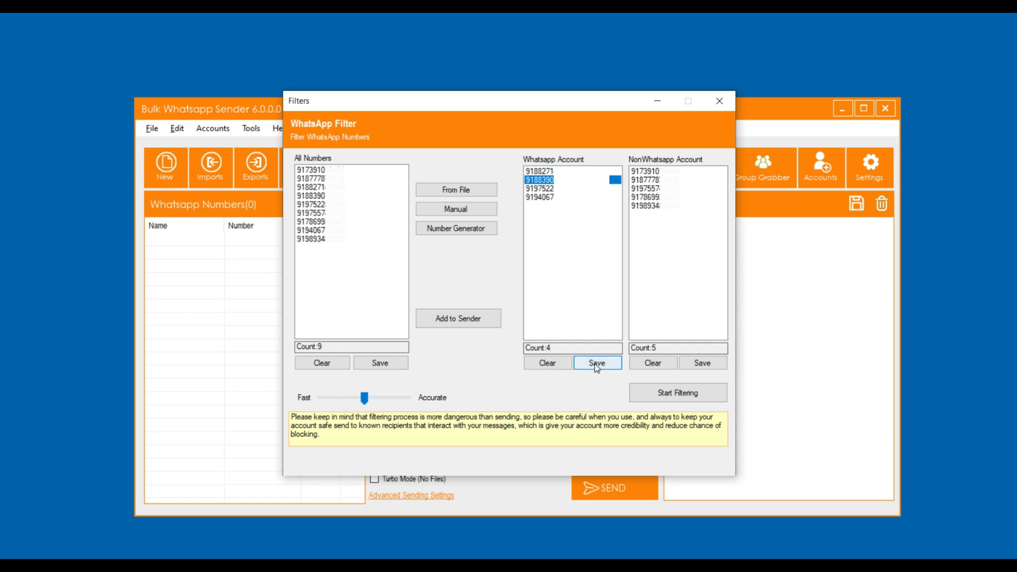
{"action": "left_click", "coordinate": [595, 362]}
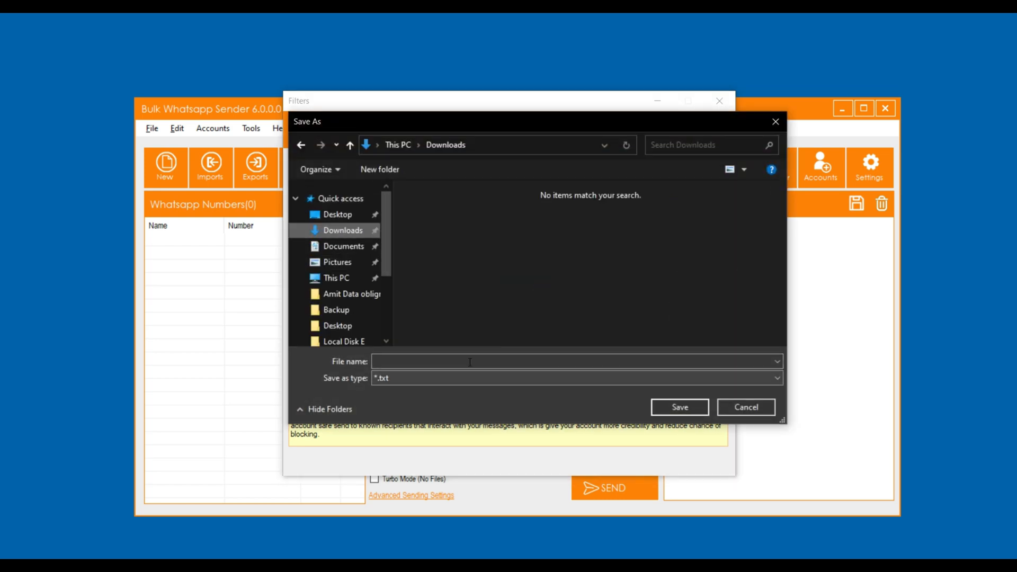
{"action": "type", "text": "Filter N"}
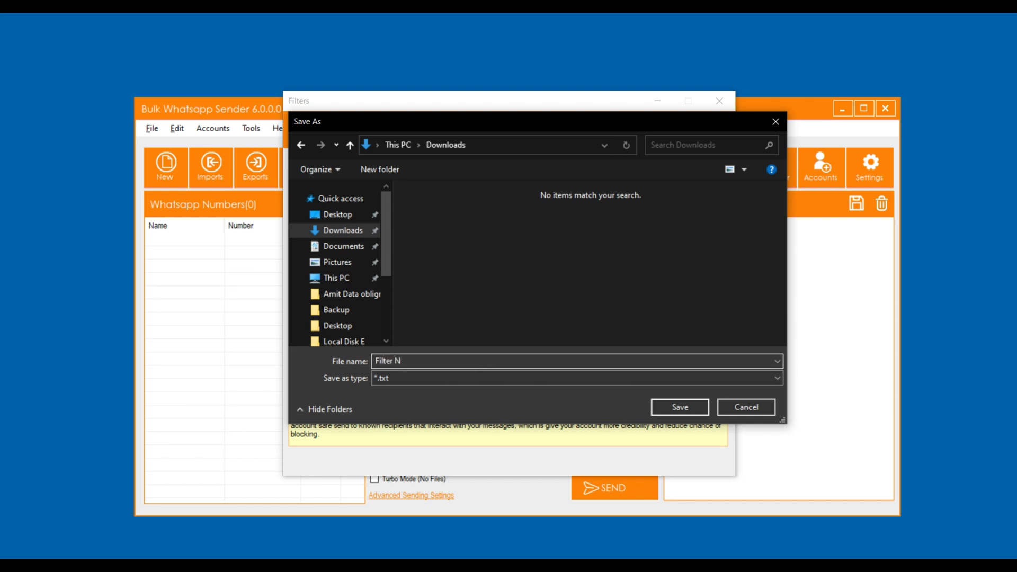
{"action": "type", "text": "umber"}
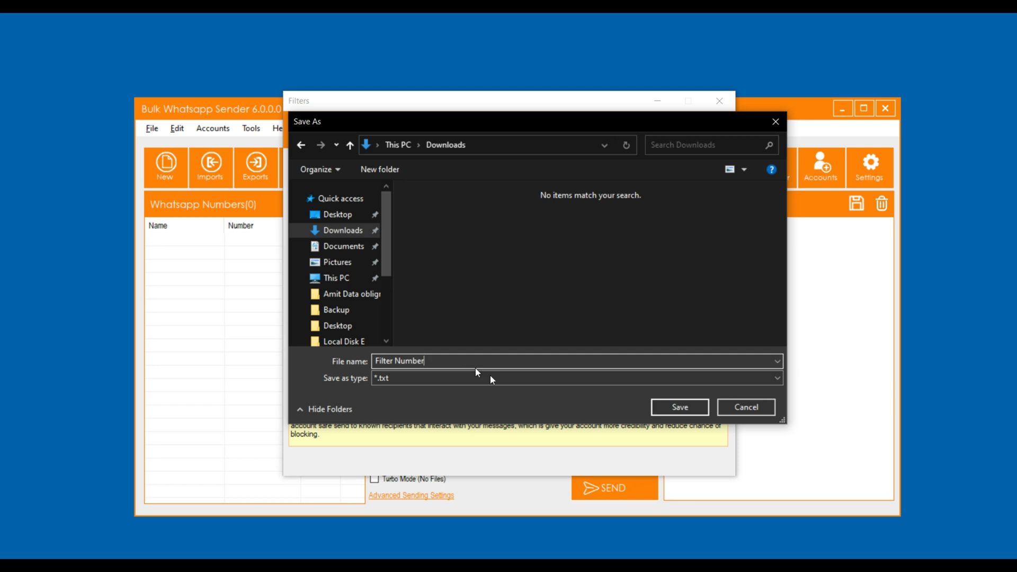